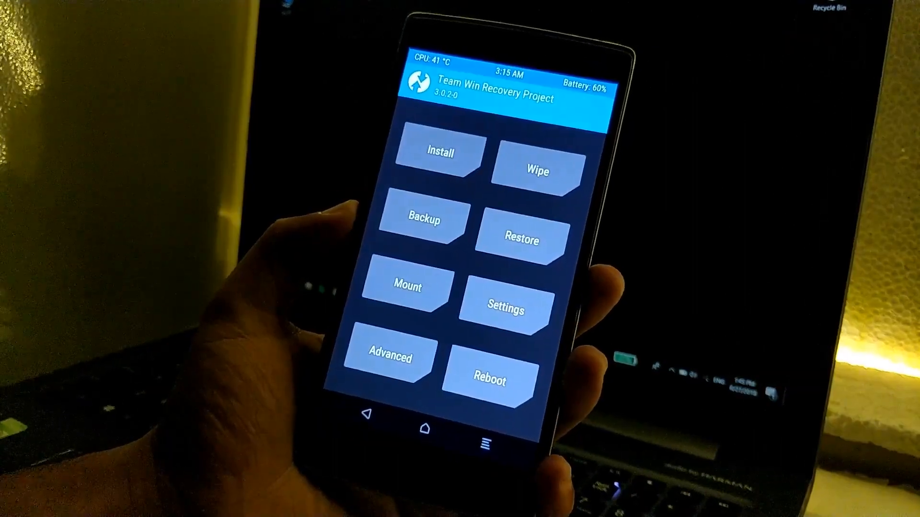
Perform the factory wipe, formatting system, data and cache and clearing the Dalvik cache.
left_click(421, 221)
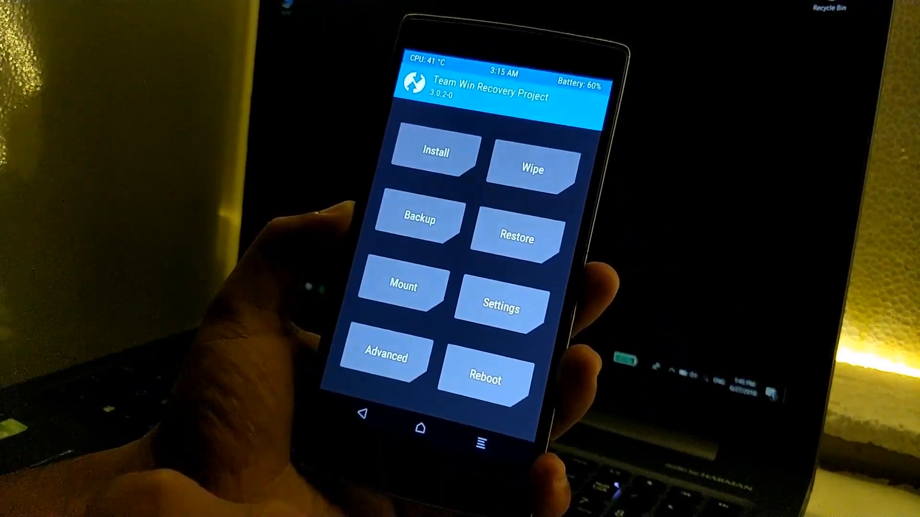
left_click(529, 171)
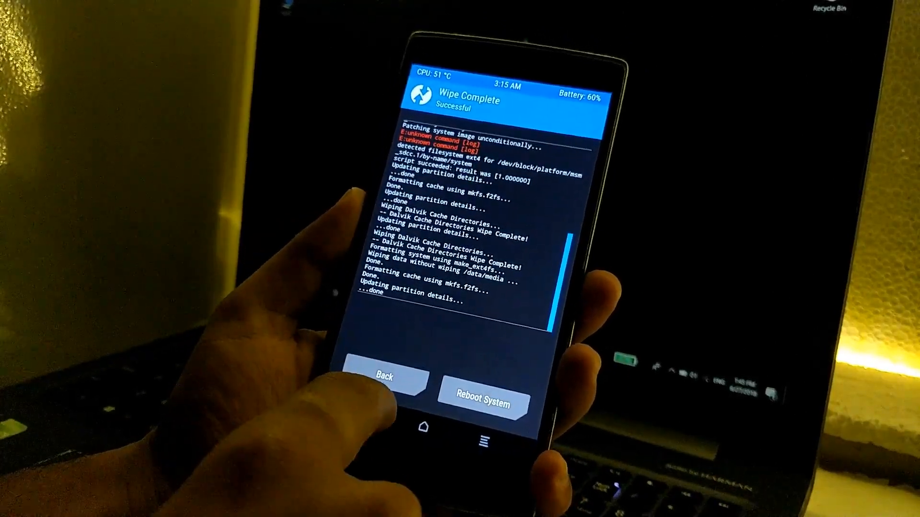
Flash lineage-15.1-20180625-nightly-bacon.zip from internal storage.
left_click(397, 375)
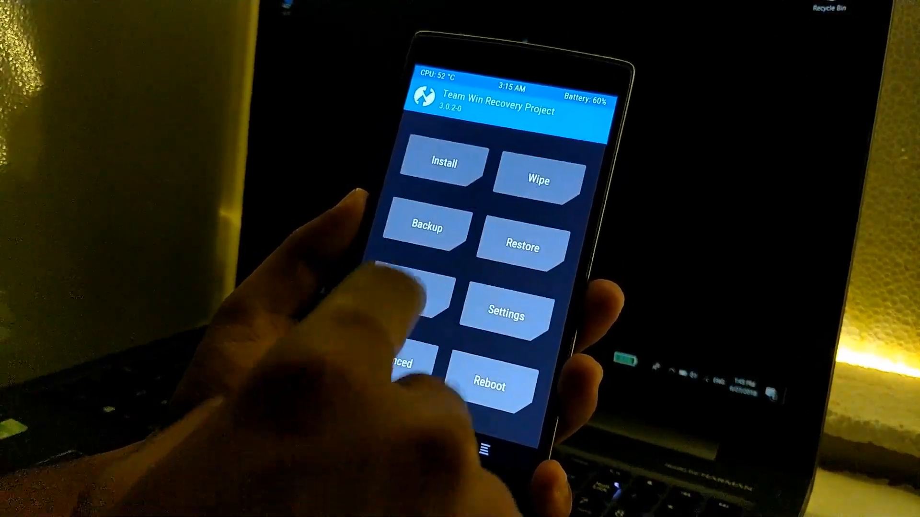
left_click(443, 164)
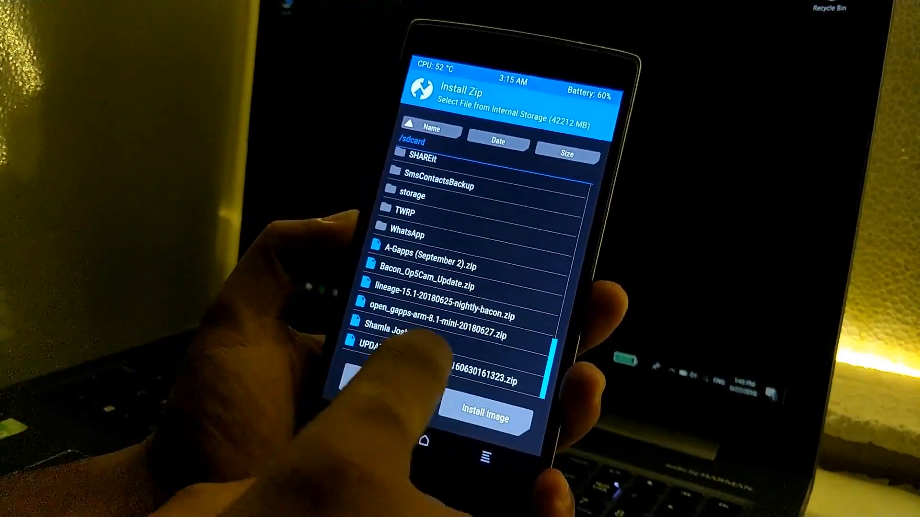
left_click(446, 291)
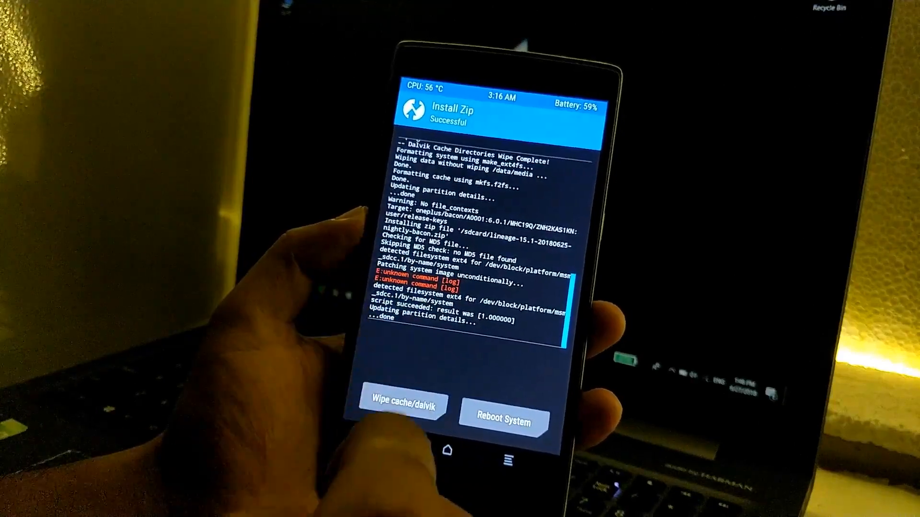
Wipe cache and Dalvik cache, then flash open_gapps-arm-8.1-mini-20180627.zip.
left_click(403, 406)
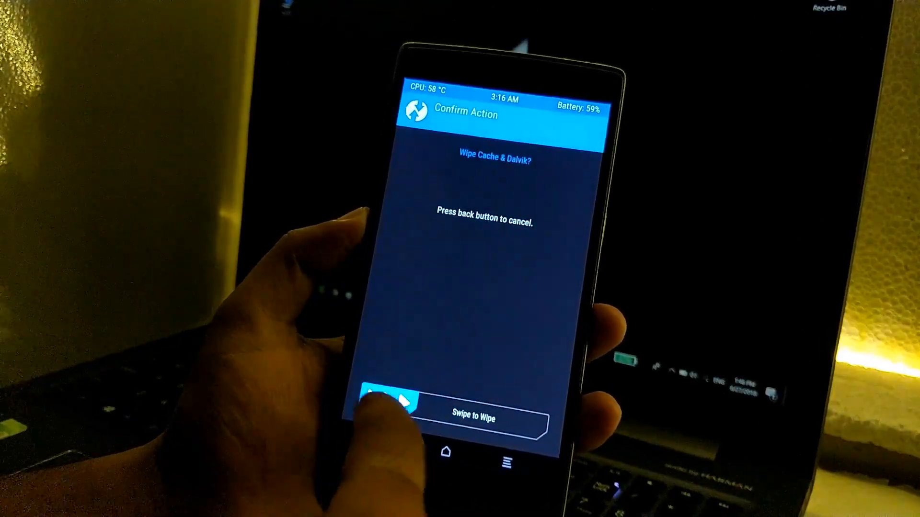
left_click_drag(393, 420, 522, 419)
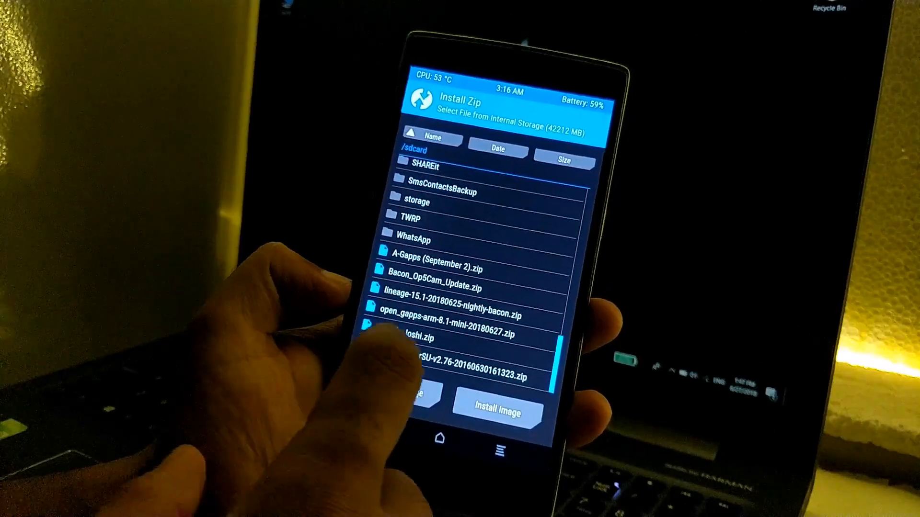
left_click(496, 409)
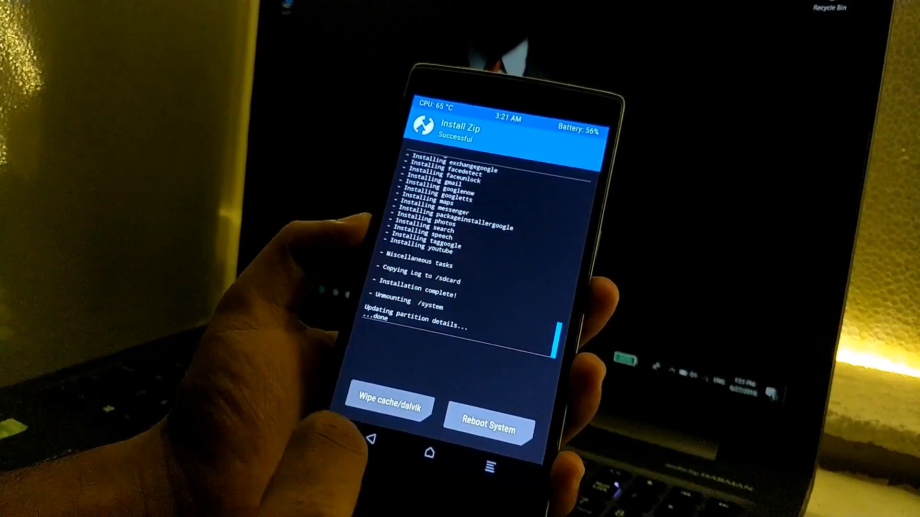
Wipe cache and Dalvik cache again and reboot into LineageOS 15.1.
left_click(391, 408)
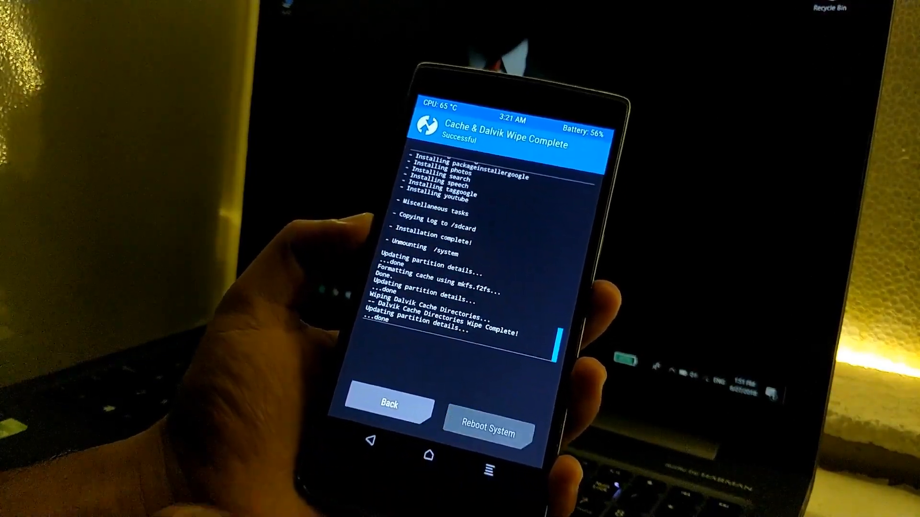
left_click(487, 418)
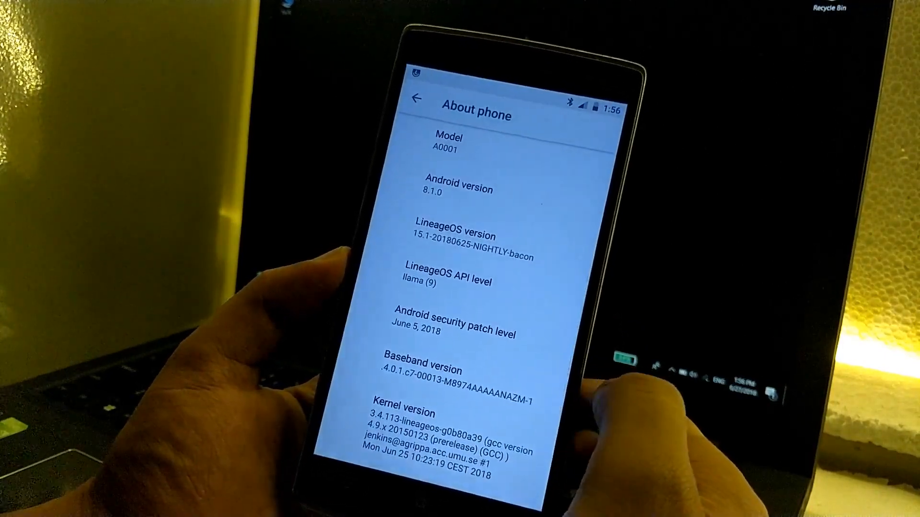
Leave About phone and return to the main Settings list.
left_click(427, 99)
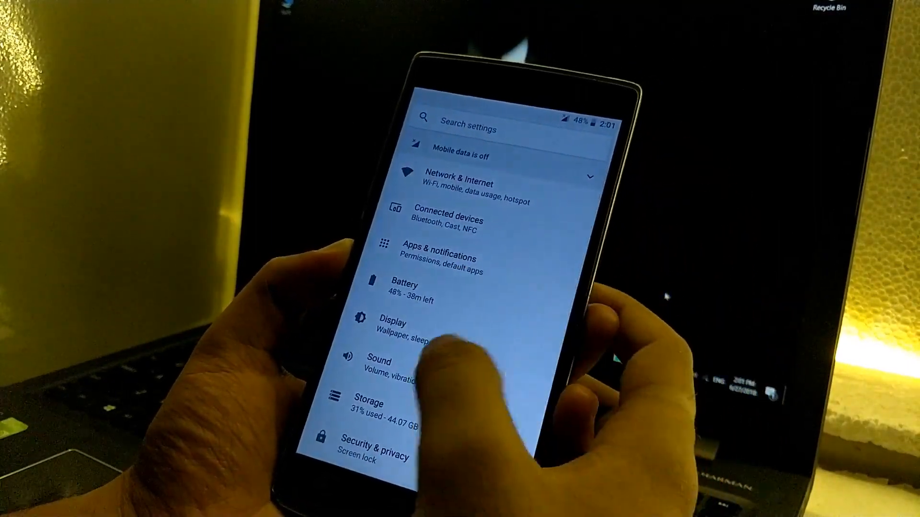
Review the Buttons settings under System, then show the Status bar settings page.
scroll("down", 3)
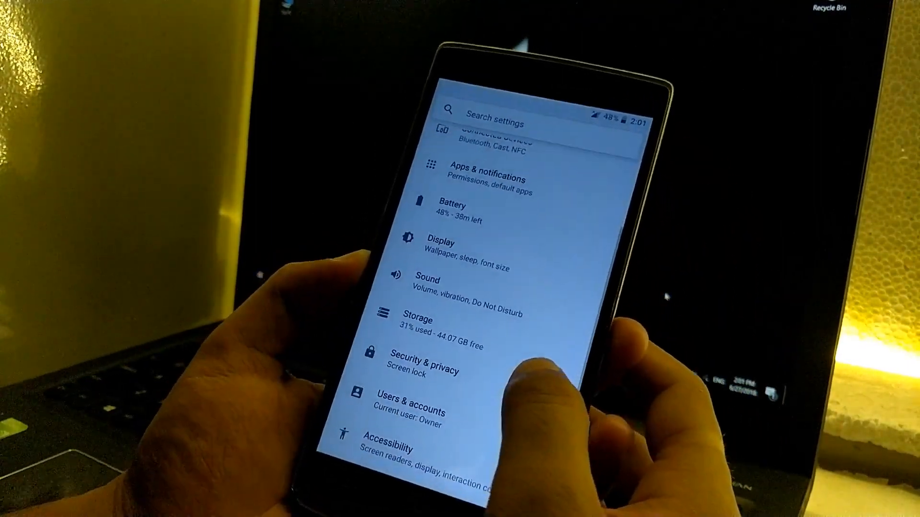
scroll("down", 3)
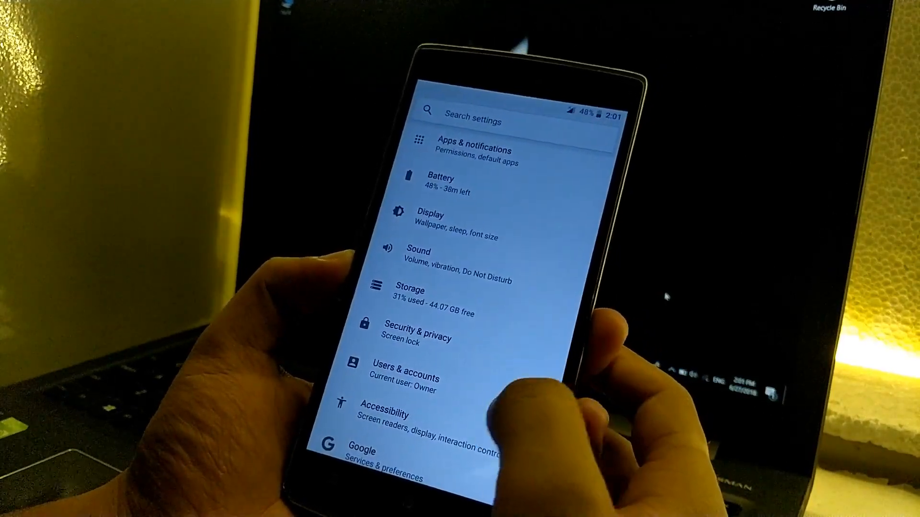
scroll("down", 3)
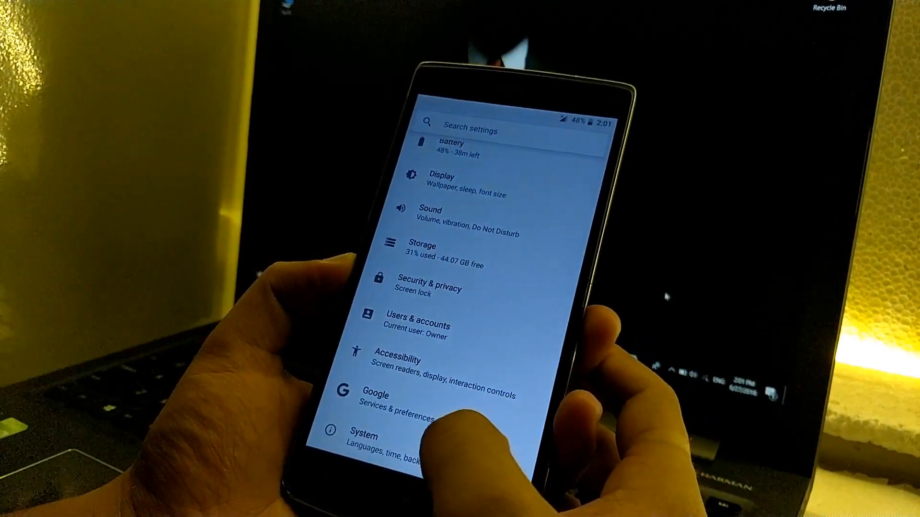
left_click(363, 436)
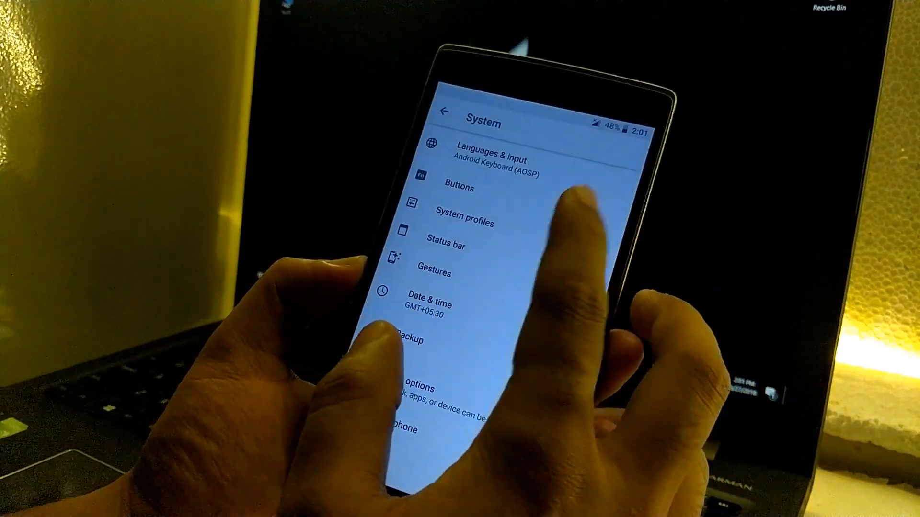
left_click(459, 188)
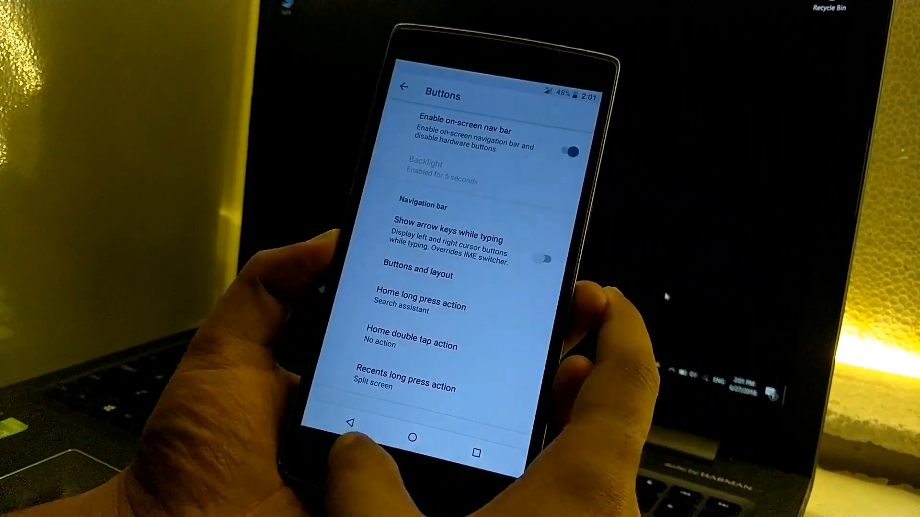
left_click(404, 87)
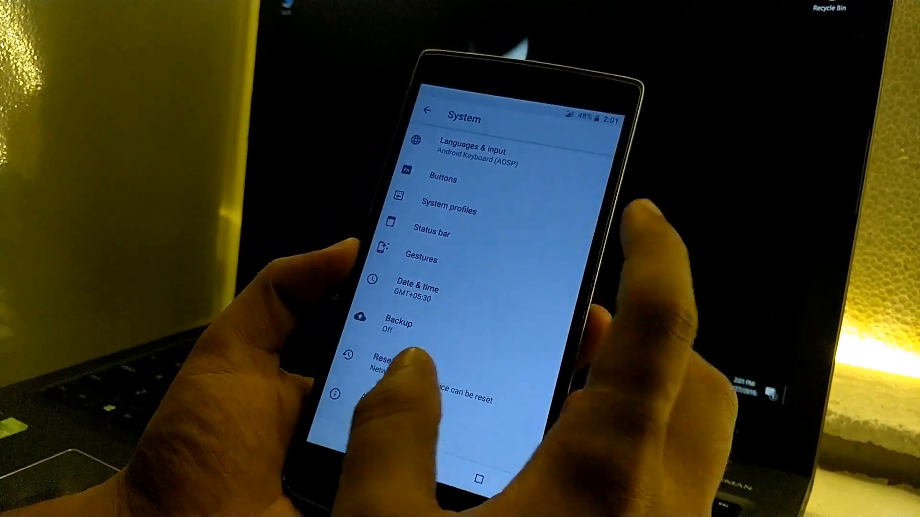
left_click(450, 210)
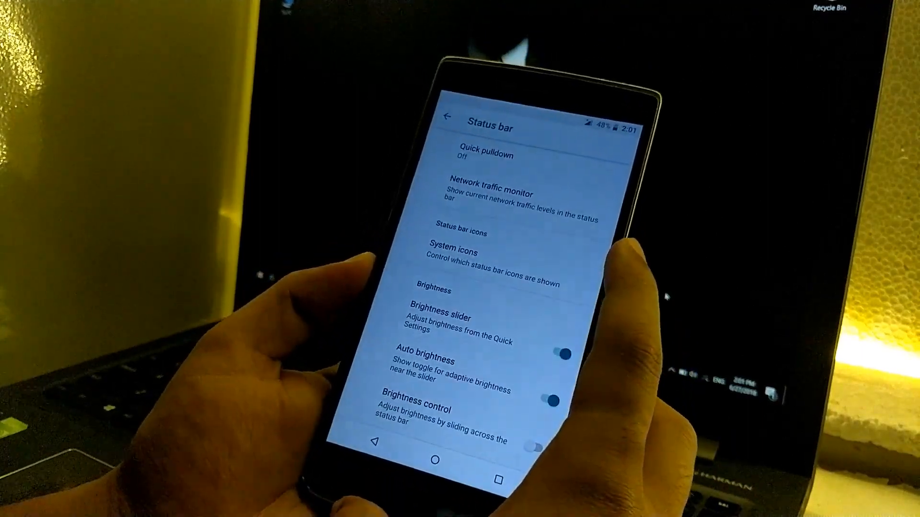
Set Quick pulldown to Right and the network traffic monitor to Upload and download.
left_click(485, 156)
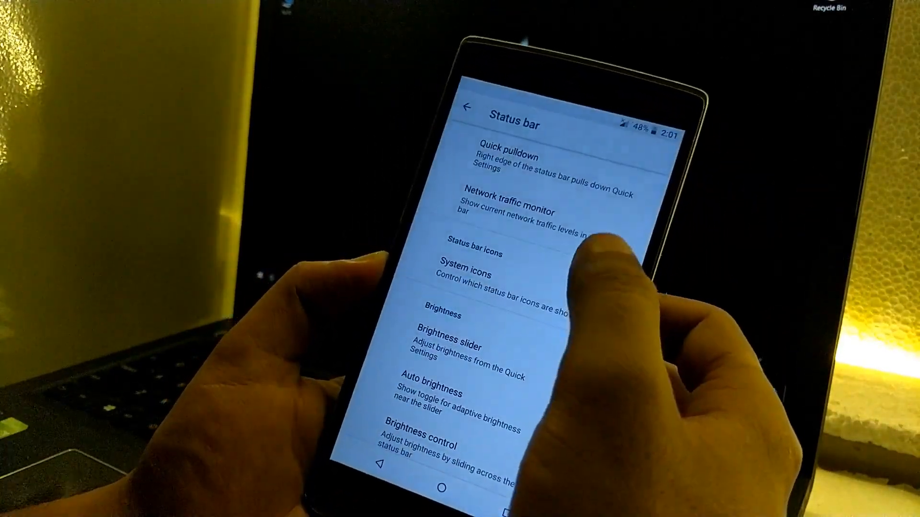
left_click(508, 212)
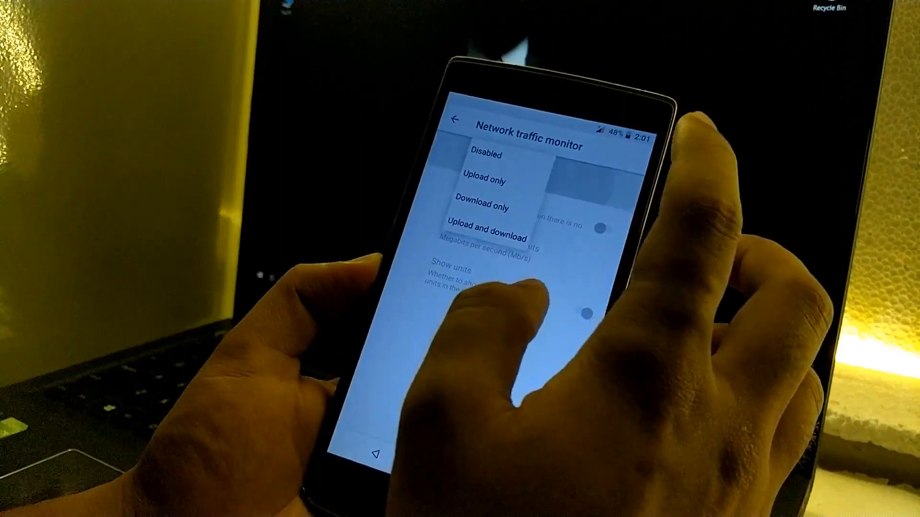
left_click(487, 236)
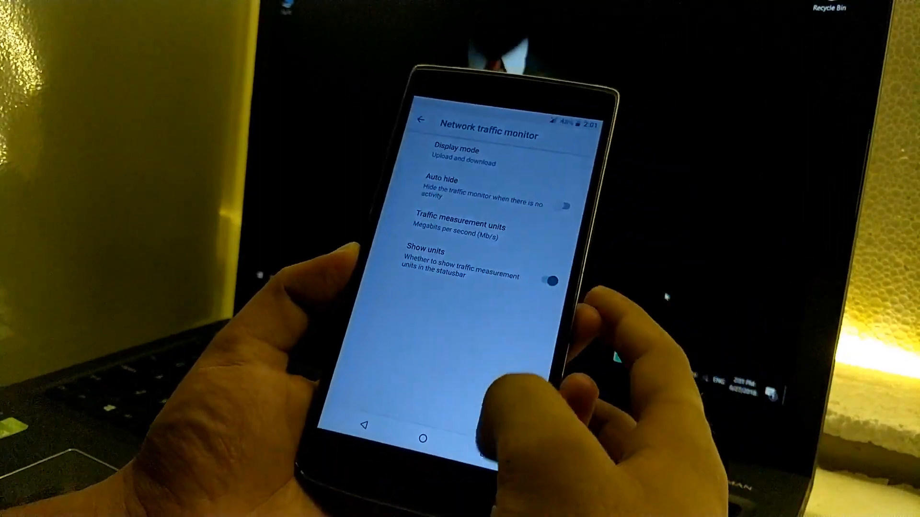
left_click(418, 116)
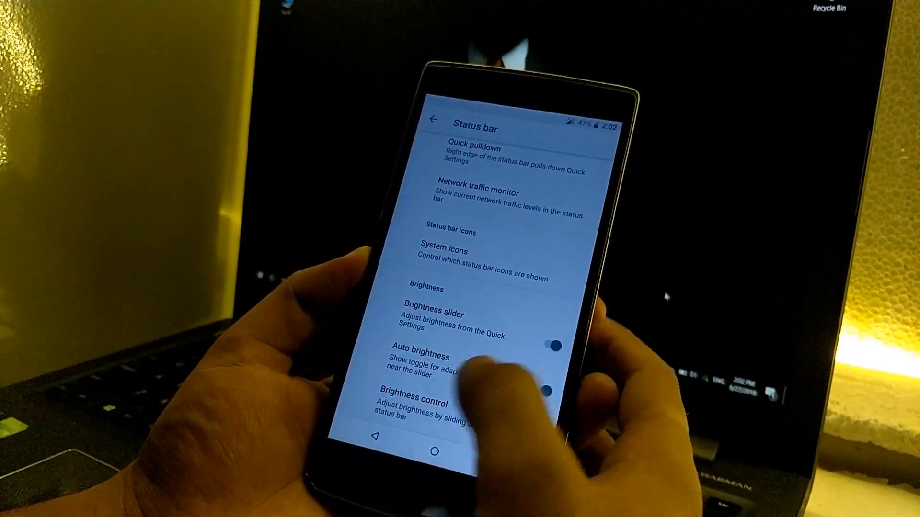
left_click(434, 121)
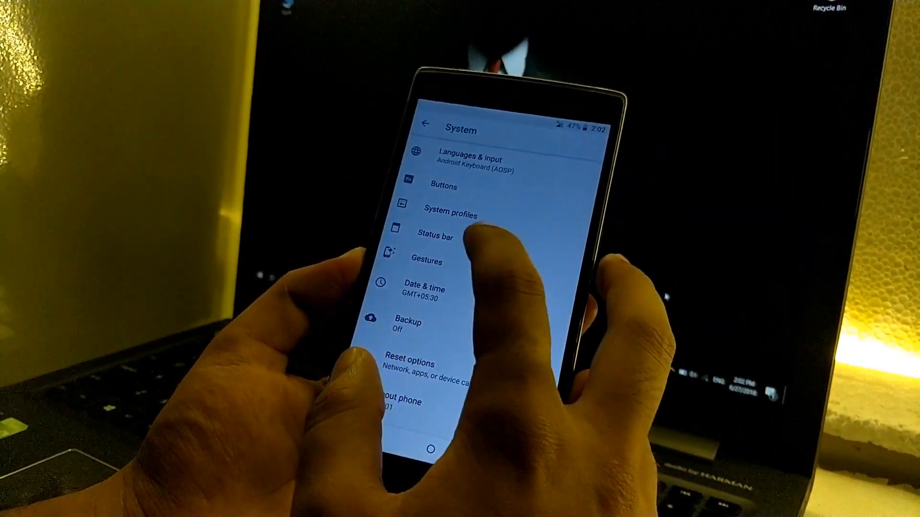
Review the Touchscreen gestures list under Gestures and return to System settings.
left_click(426, 260)
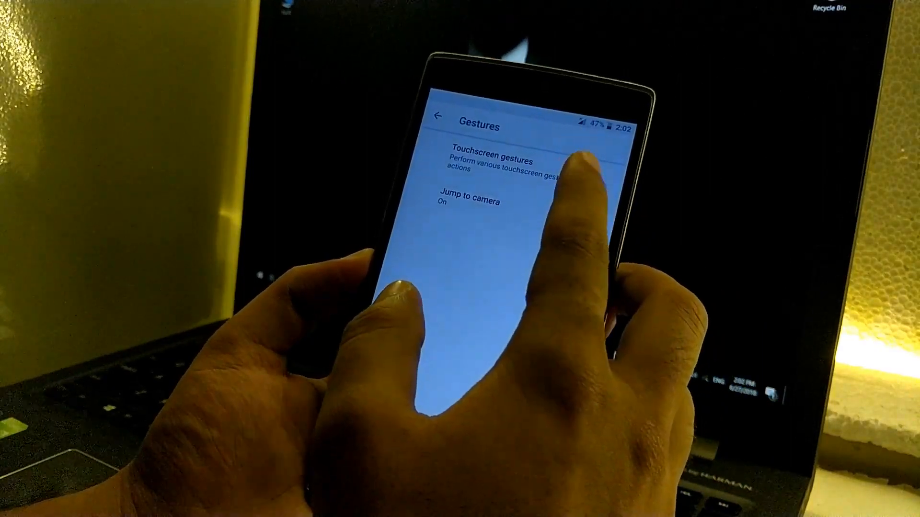
left_click(483, 161)
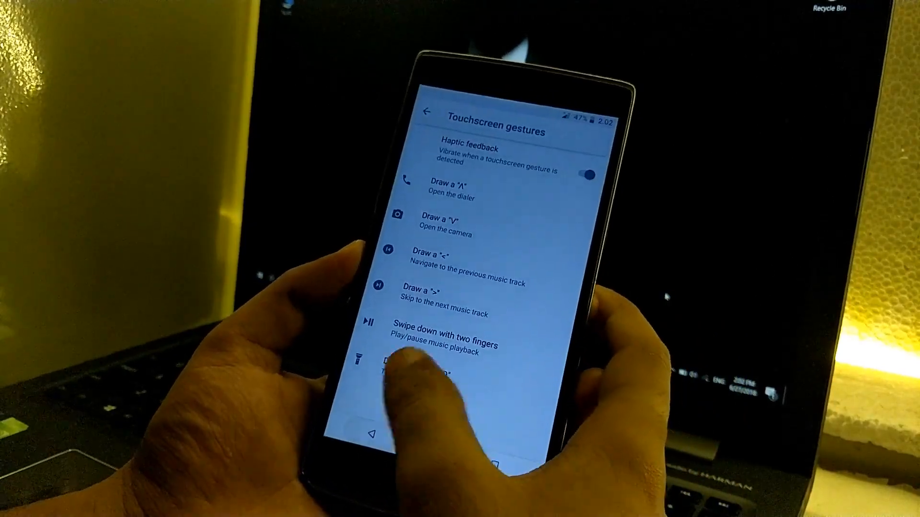
left_click(425, 114)
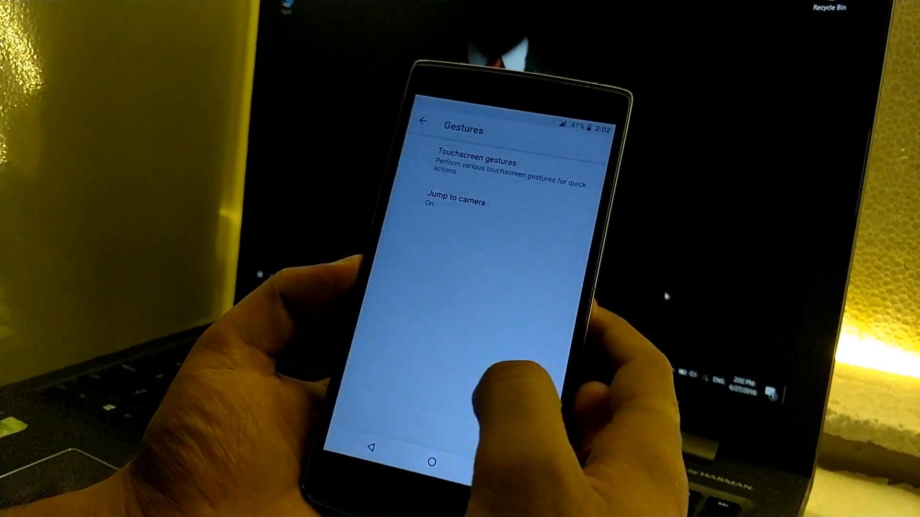
left_click(421, 121)
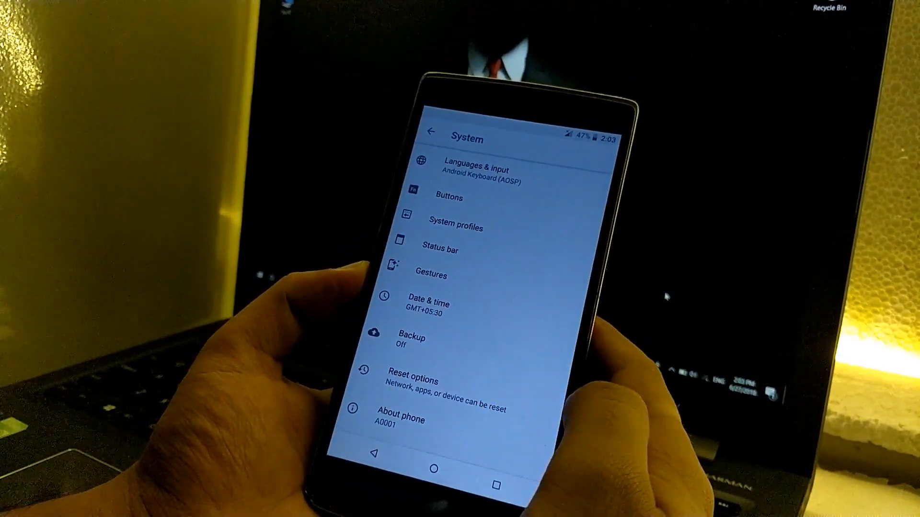